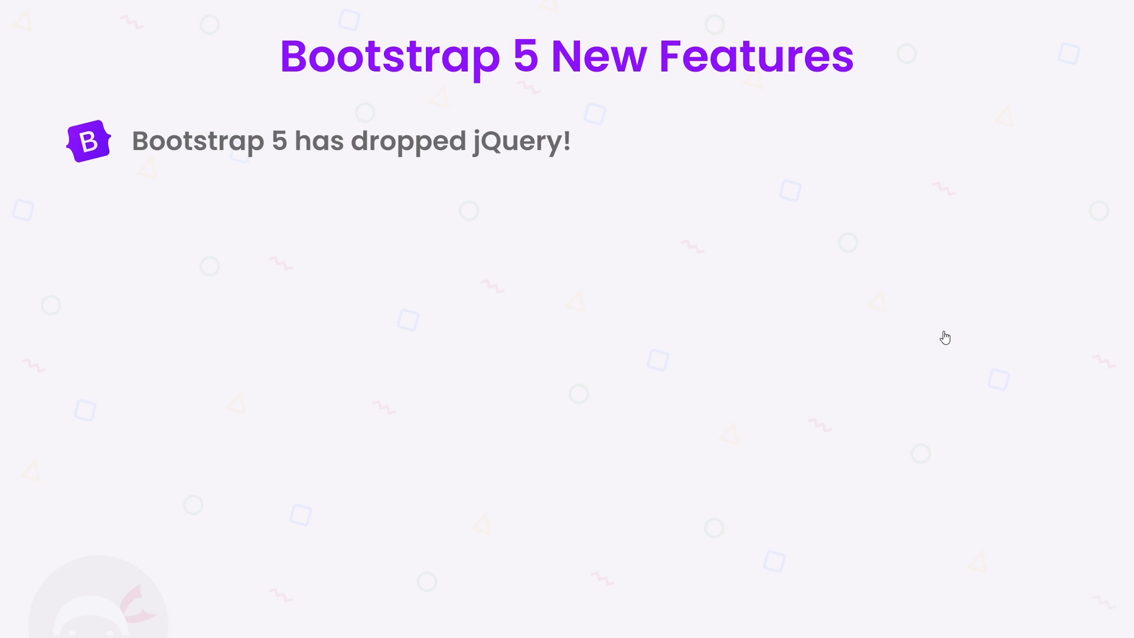
mouse_move(994, 62)
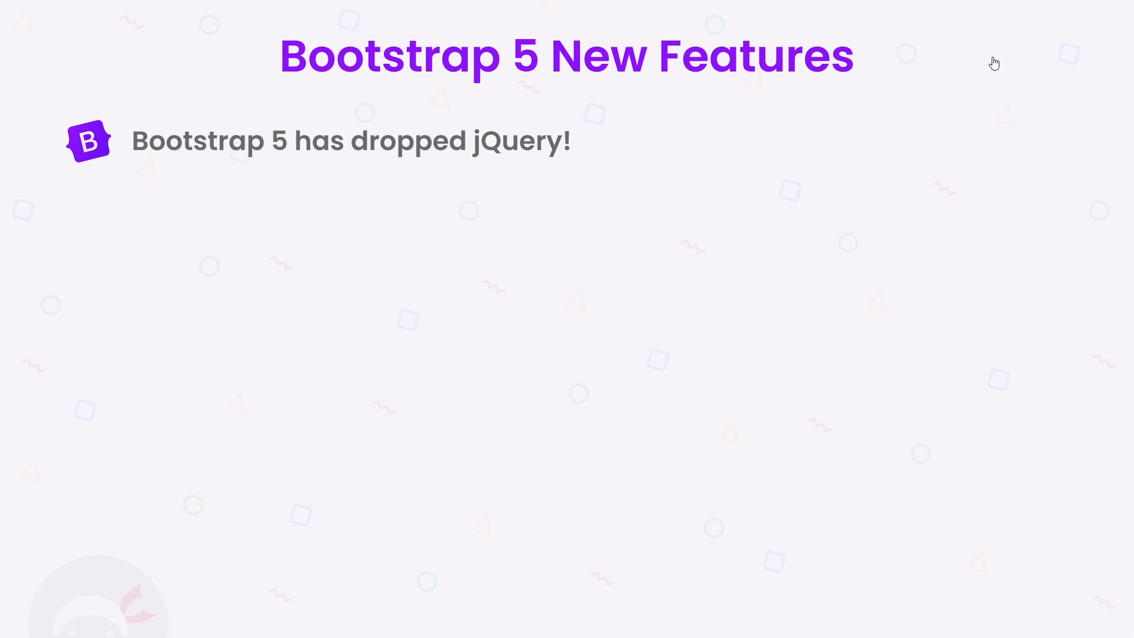
mouse_move(224, 195)
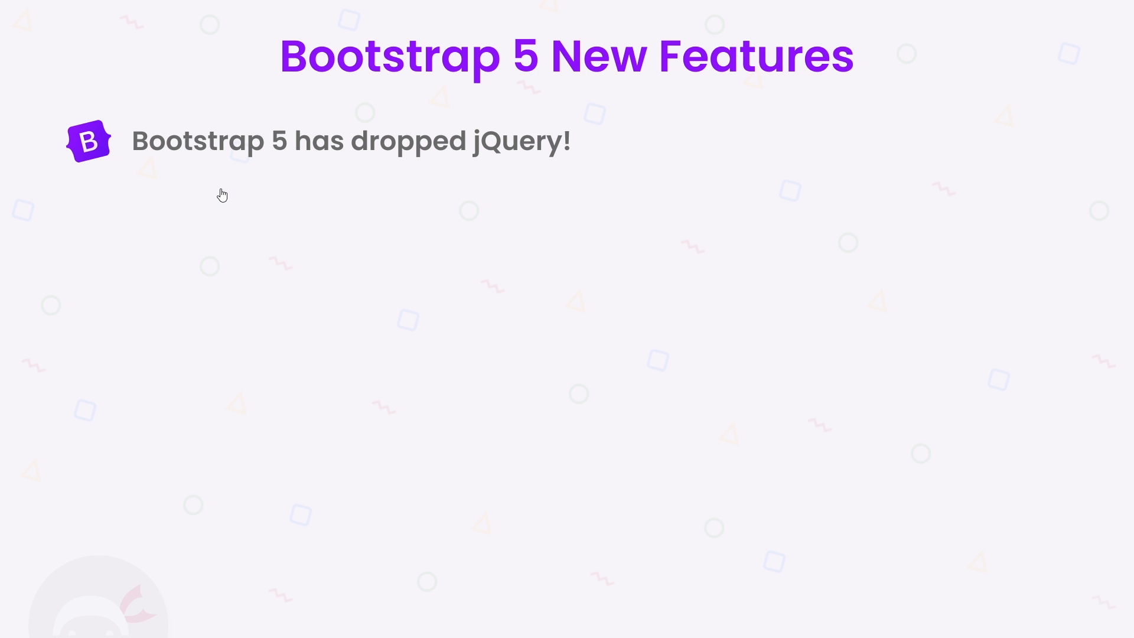
mouse_move(361, 170)
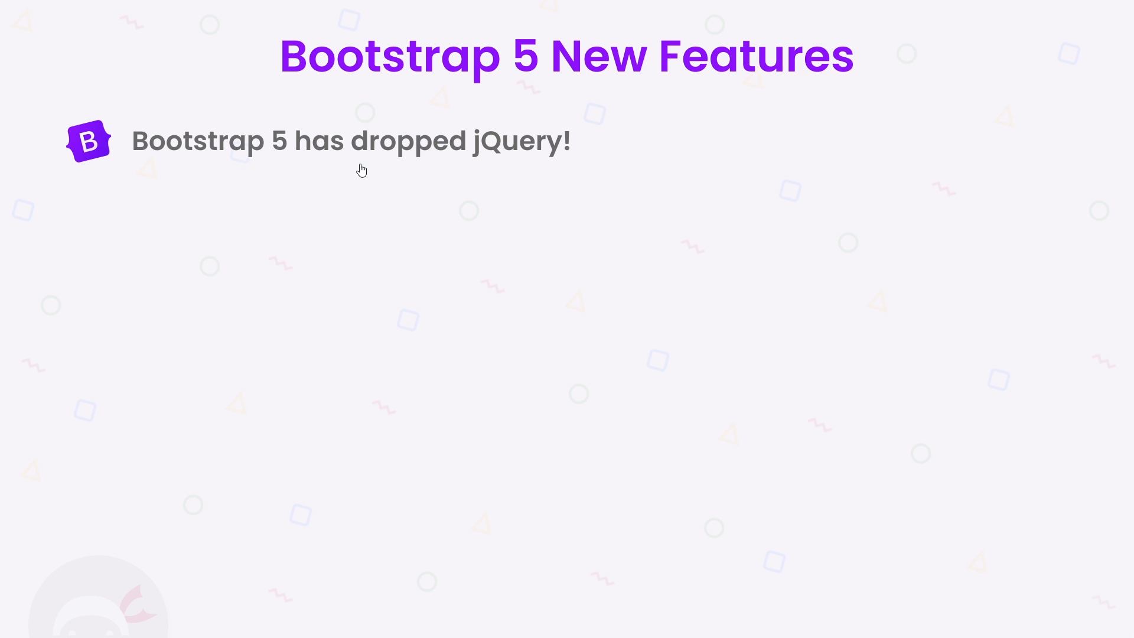
mouse_move(513, 180)
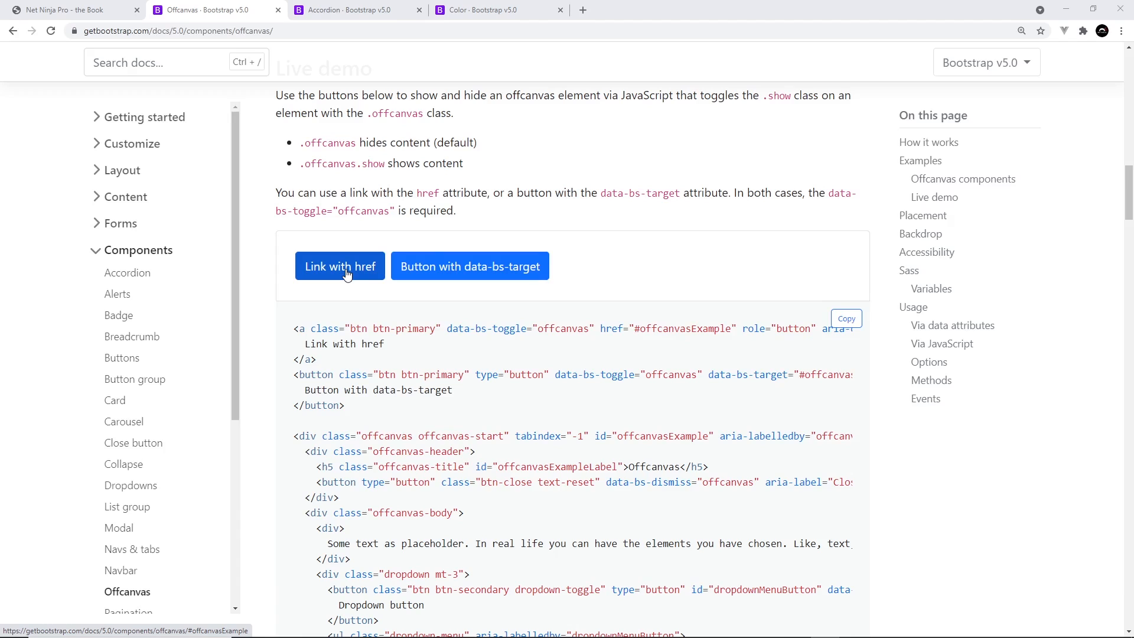
Step: Demonstrate the offcanvas examples: slide the panel in from the left, dismiss it, then show the top placement
left_click(339, 266)
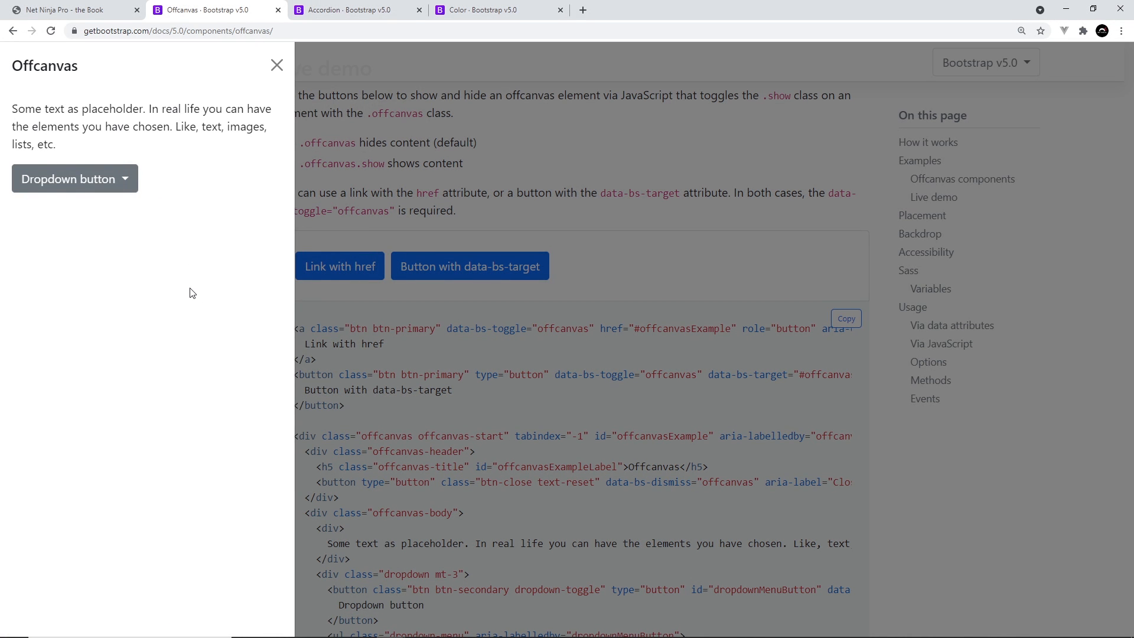
mouse_move(314, 217)
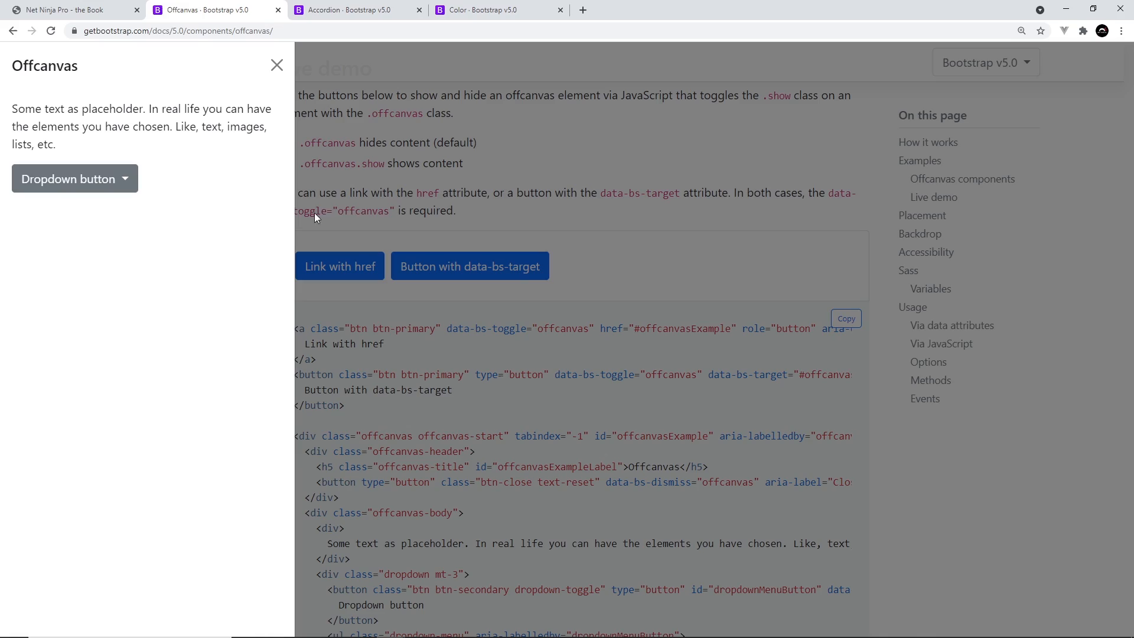
left_click(276, 65)
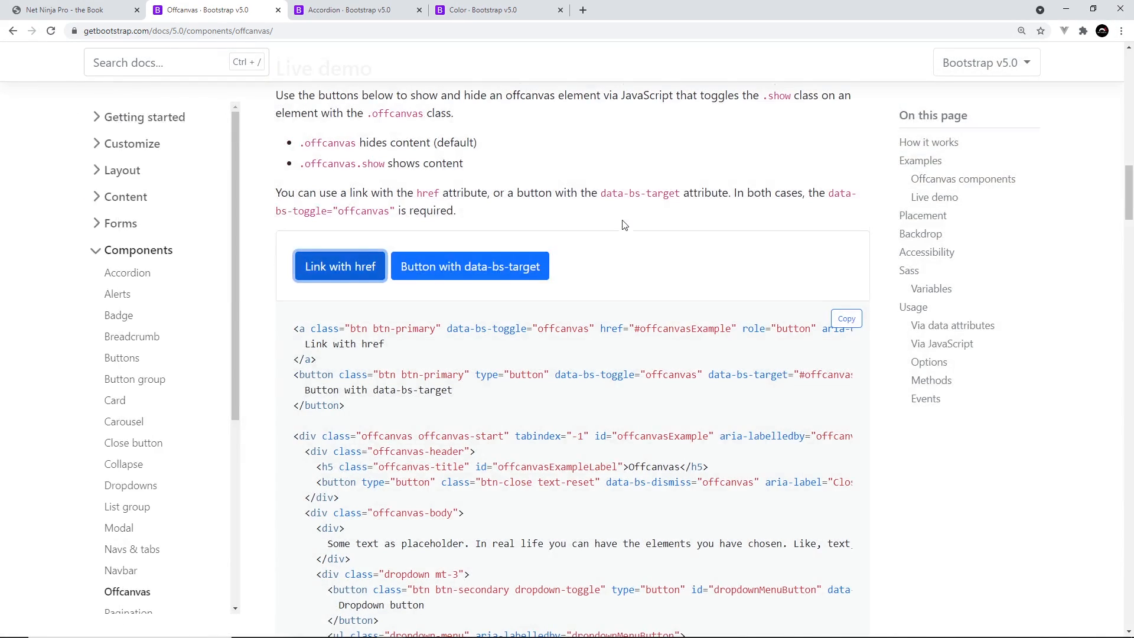
scroll("down", 3)
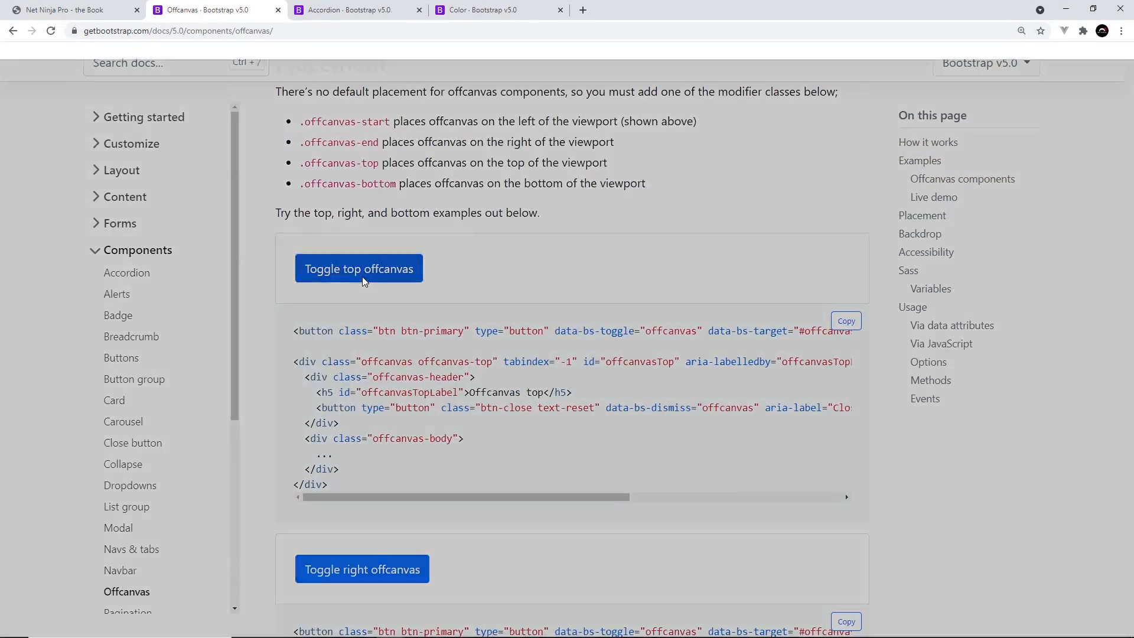
left_click(361, 568)
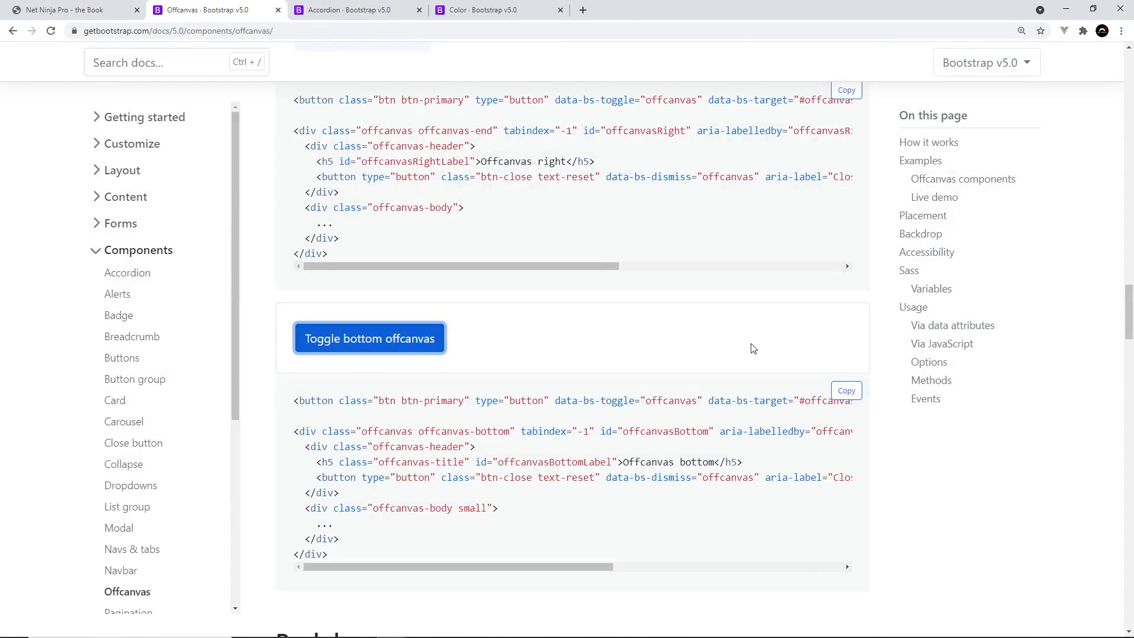
scroll("up", 3)
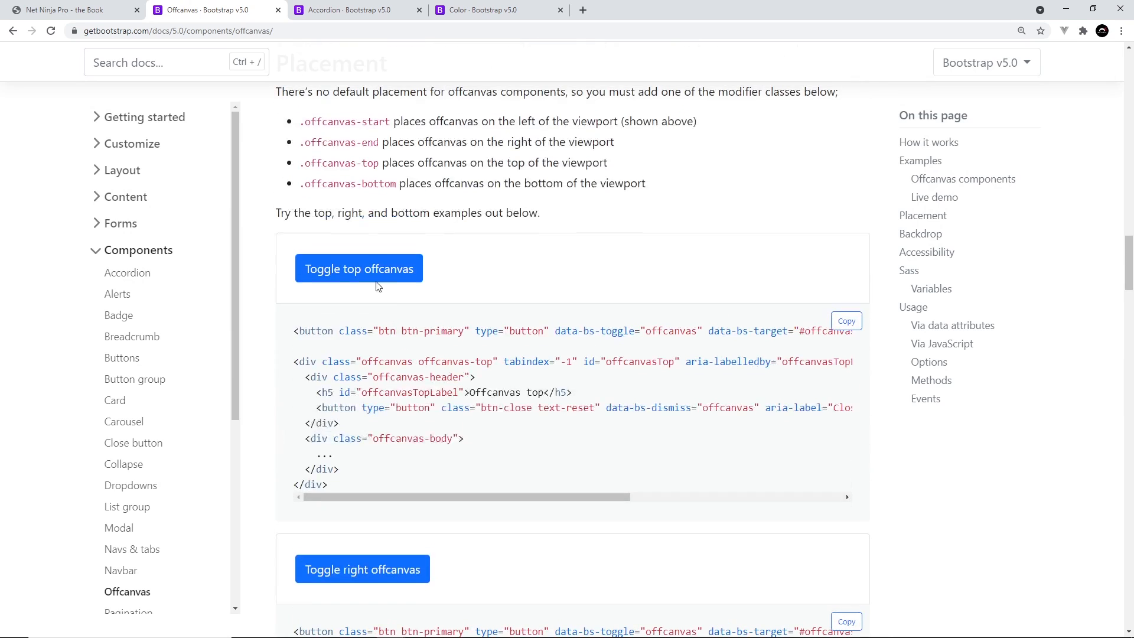
scroll("up", 3)
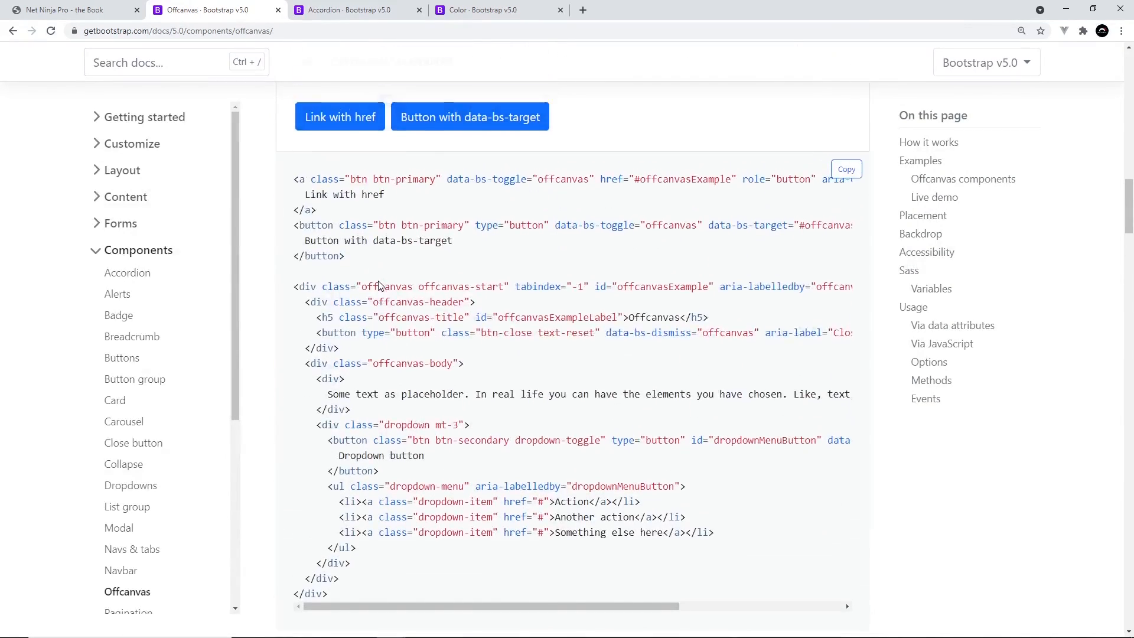
scroll("up", 3)
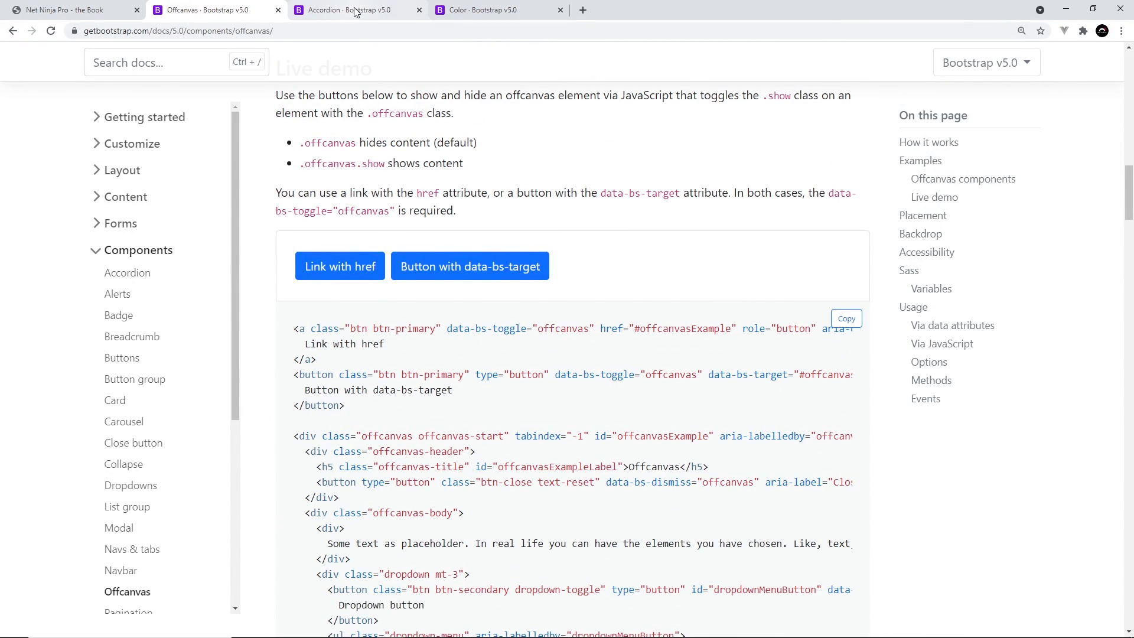
Step: Show the Accordion page, expand an accordion item, then move on to the Color page
left_click(347, 9)
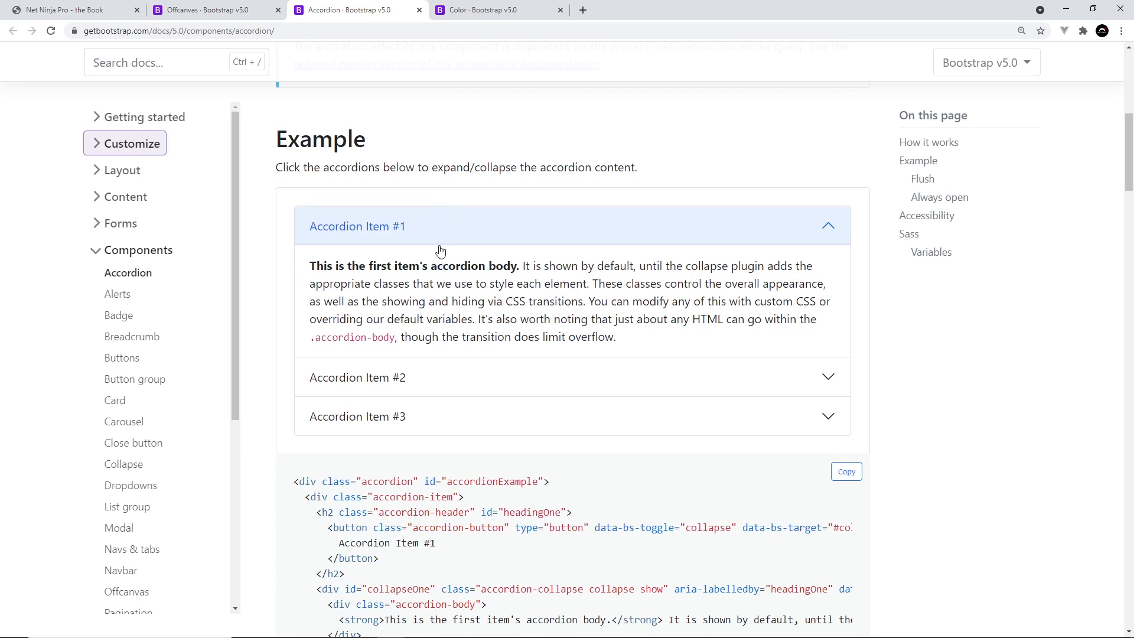
mouse_move(773, 256)
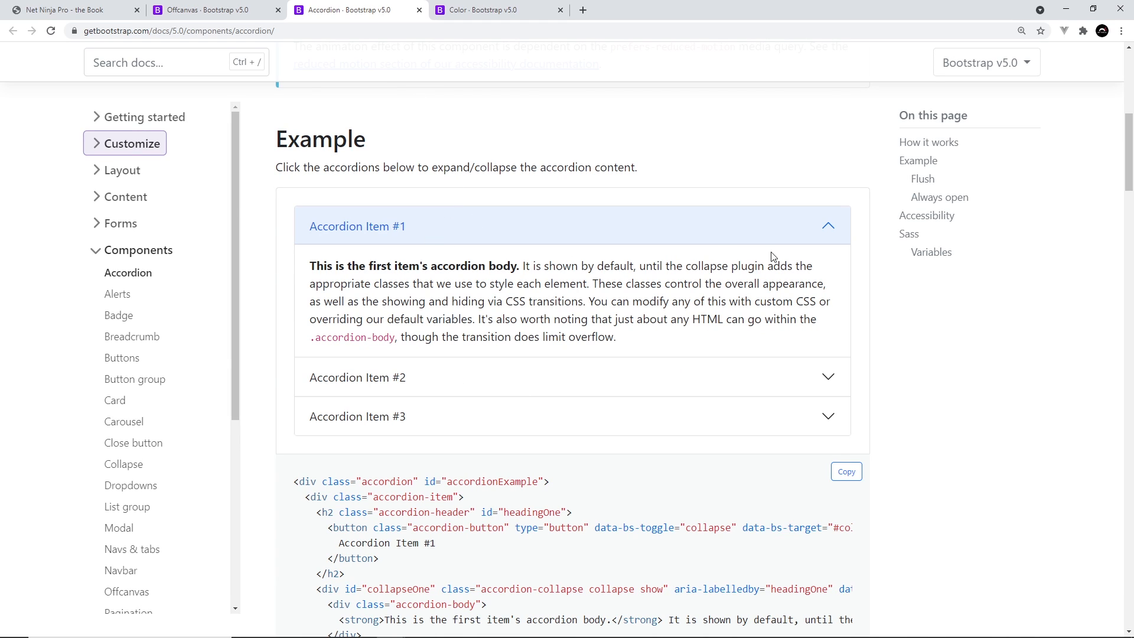
mouse_move(823, 230)
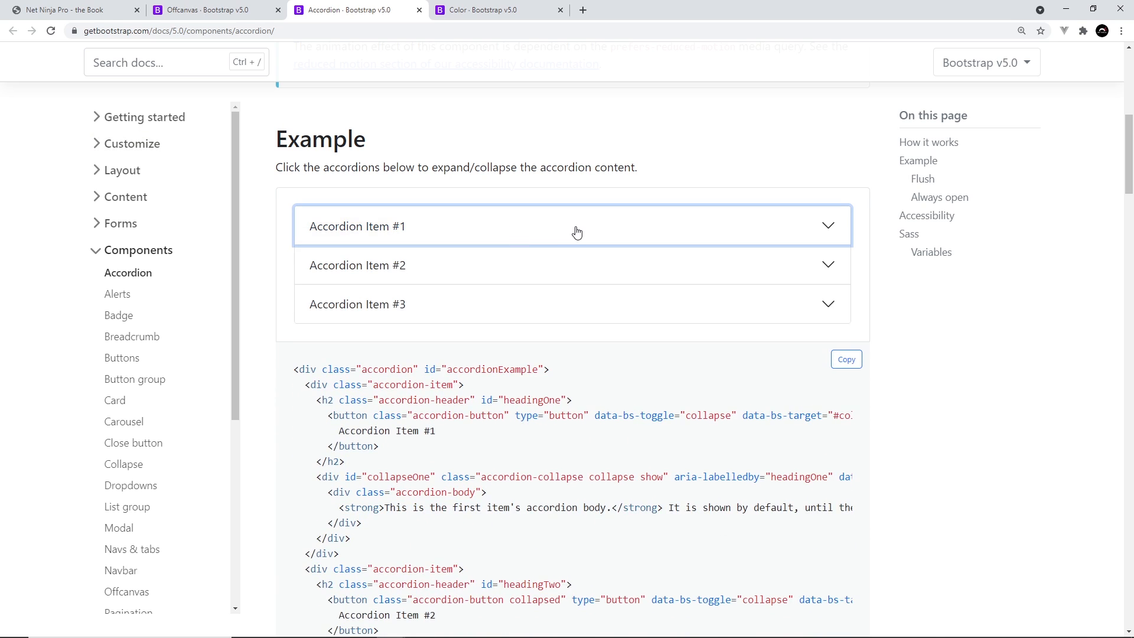
left_click(574, 226)
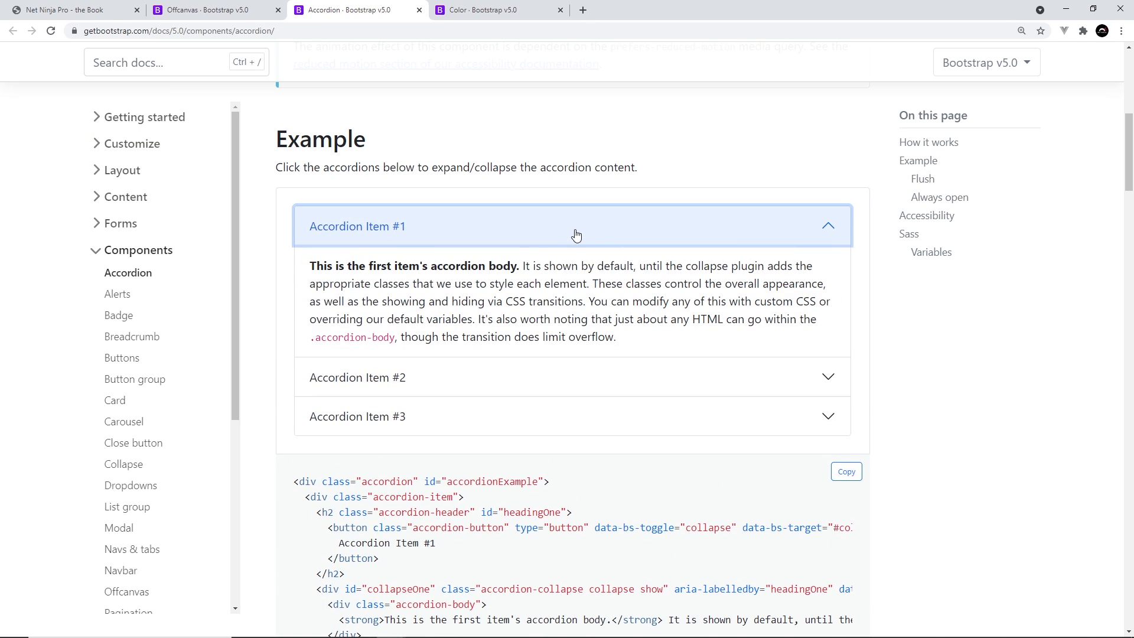
mouse_move(456, 280)
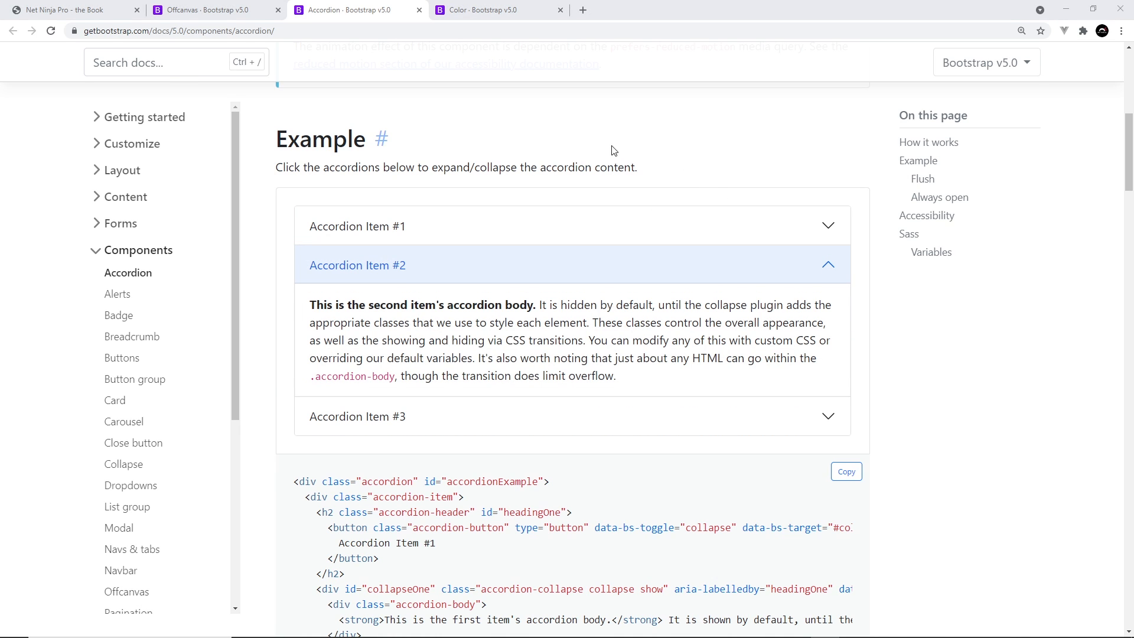
left_click(476, 9)
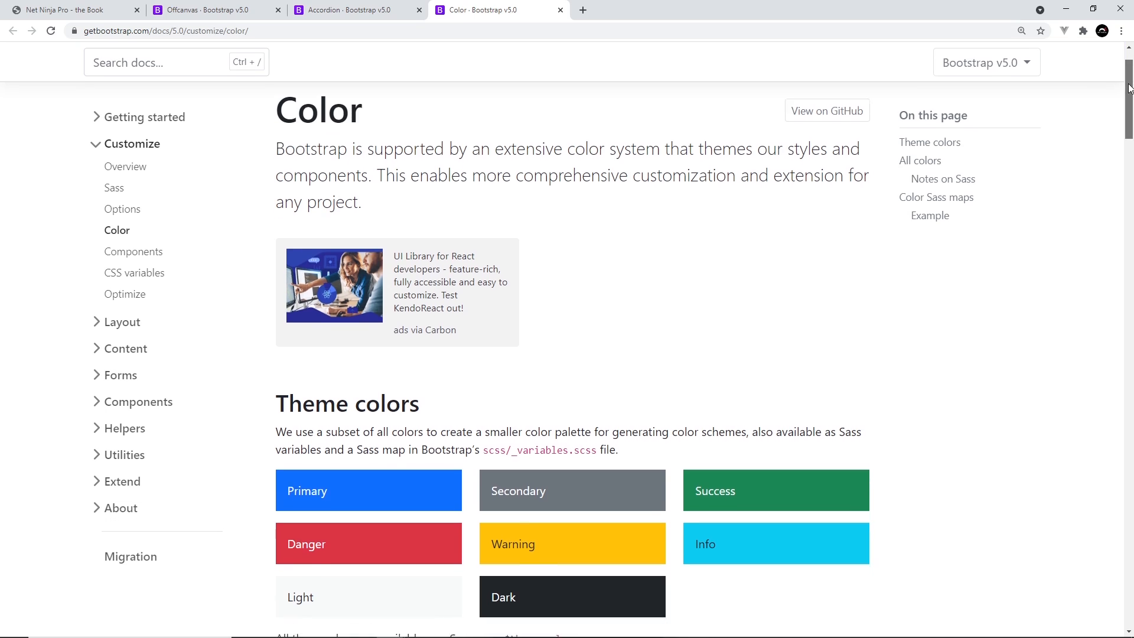
Step: Browse the All colors swatches down to the Notes on Sass and return to the top of the palette
scroll("down", 3)
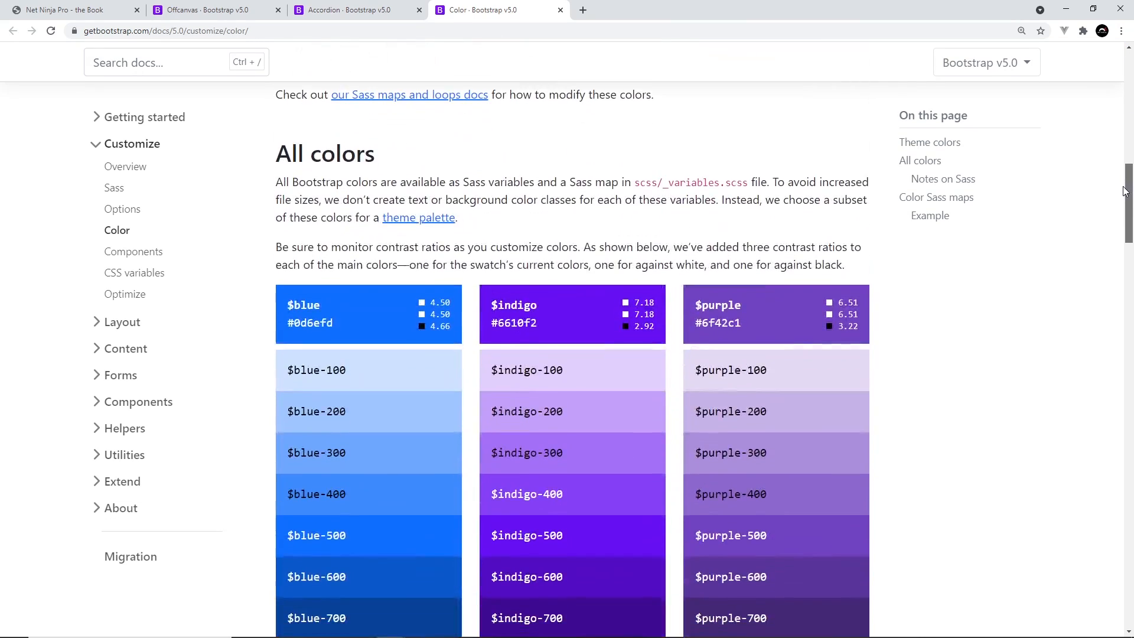
scroll("down", 3)
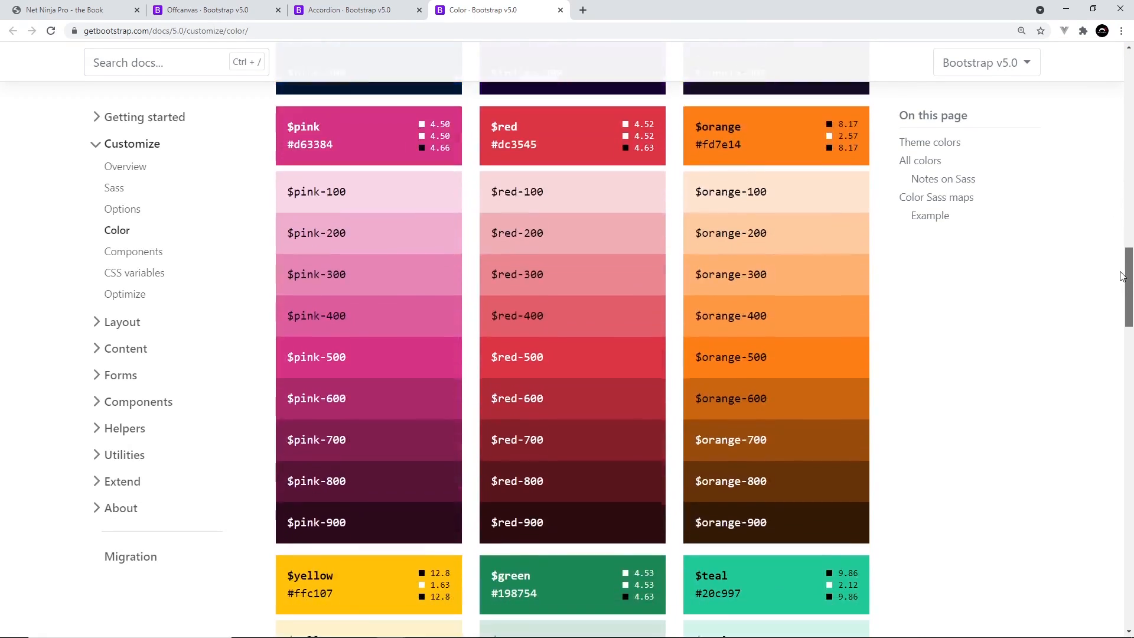
scroll("down", 3)
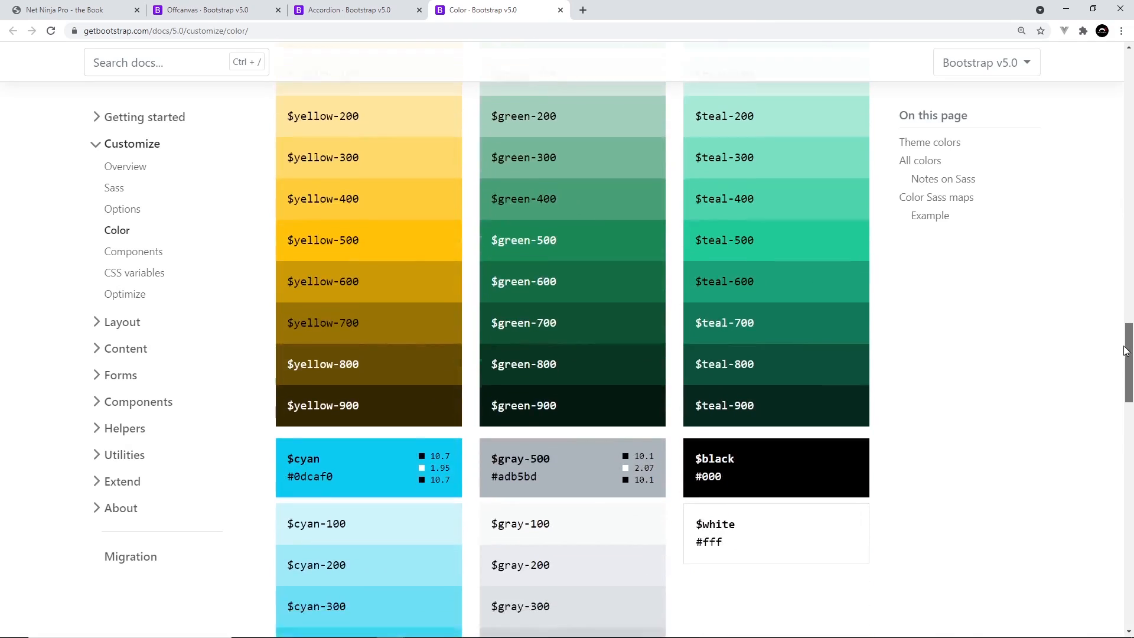
scroll("down", 3)
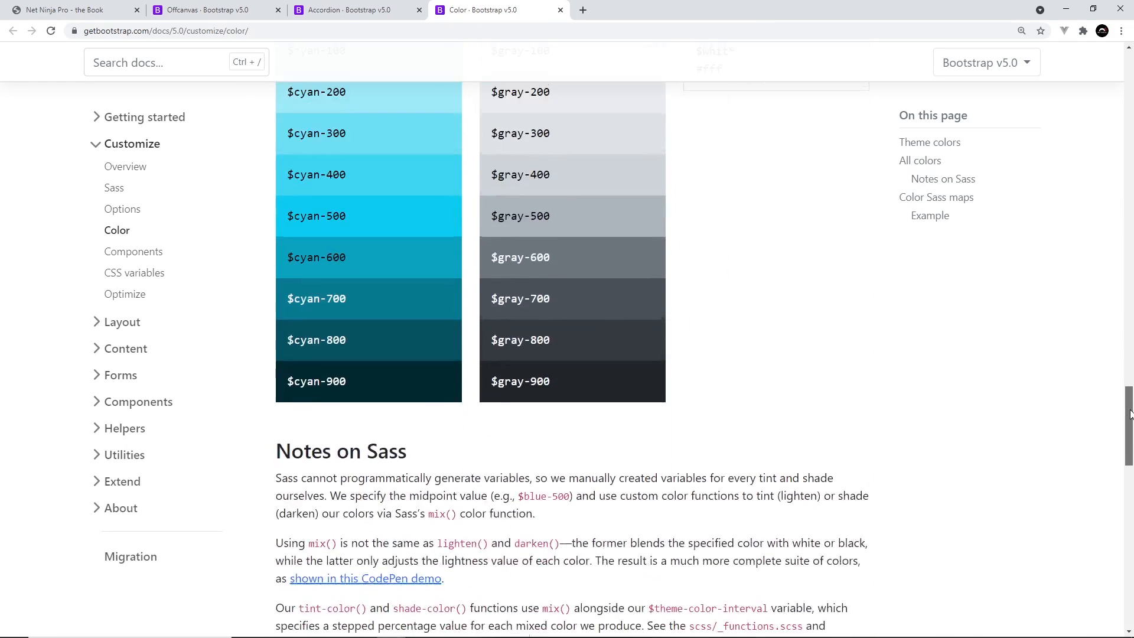
scroll("up", 3)
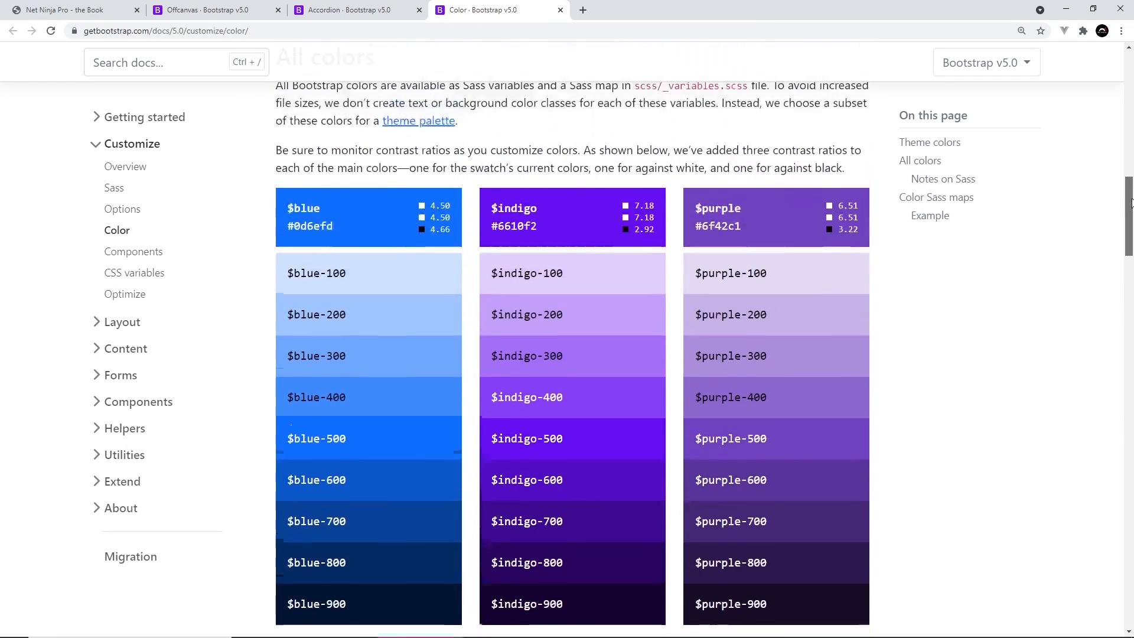
scroll("up", 3)
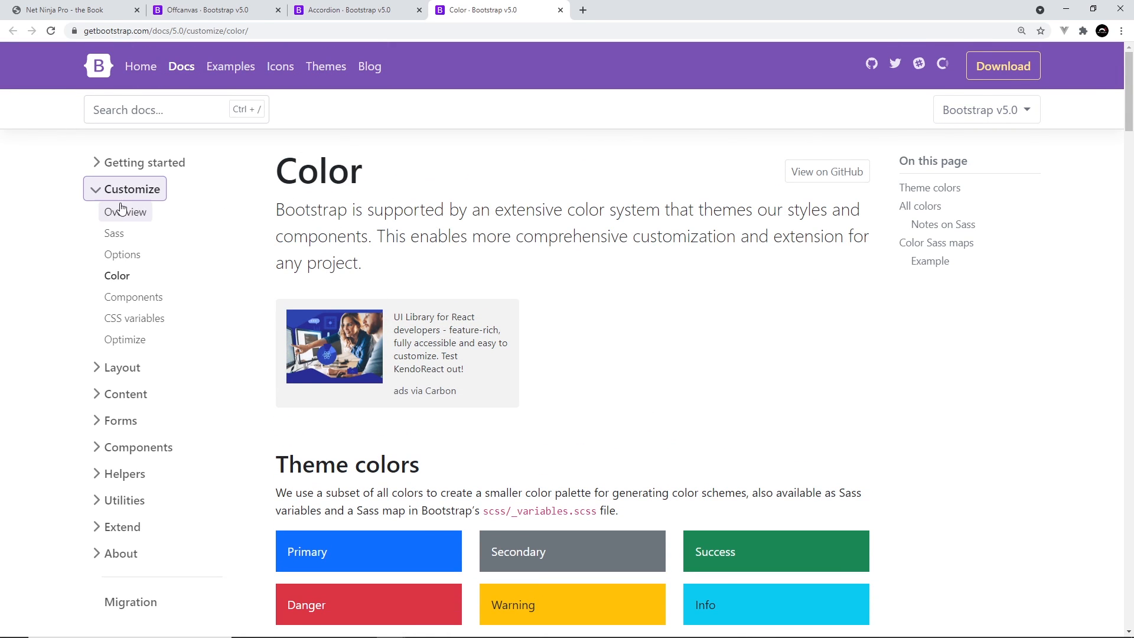
mouse_move(124, 339)
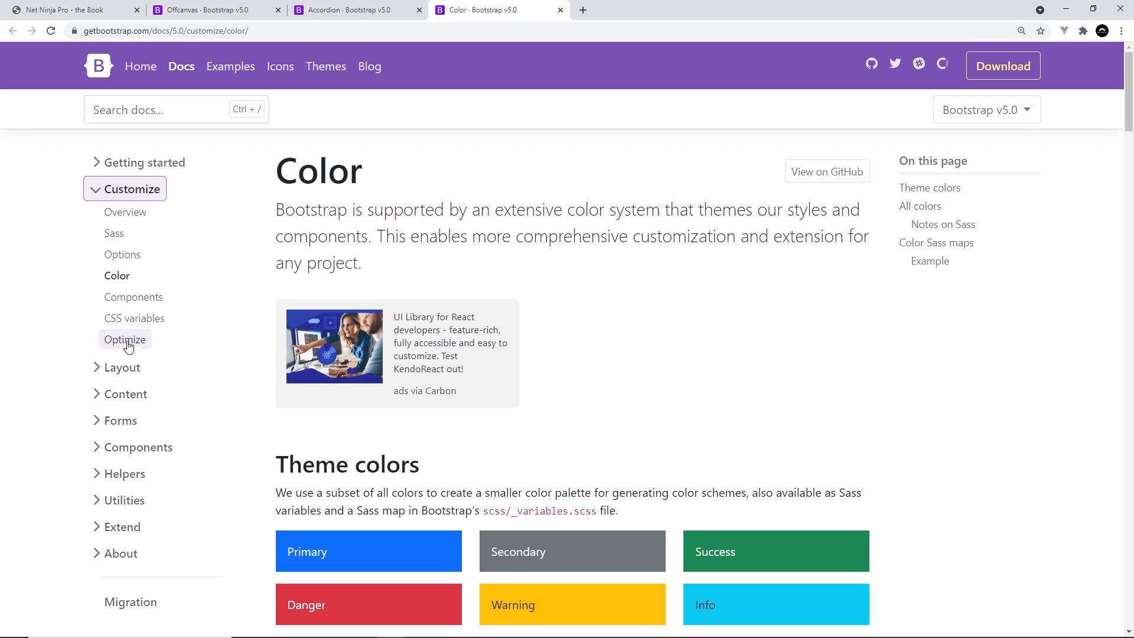
mouse_move(133, 318)
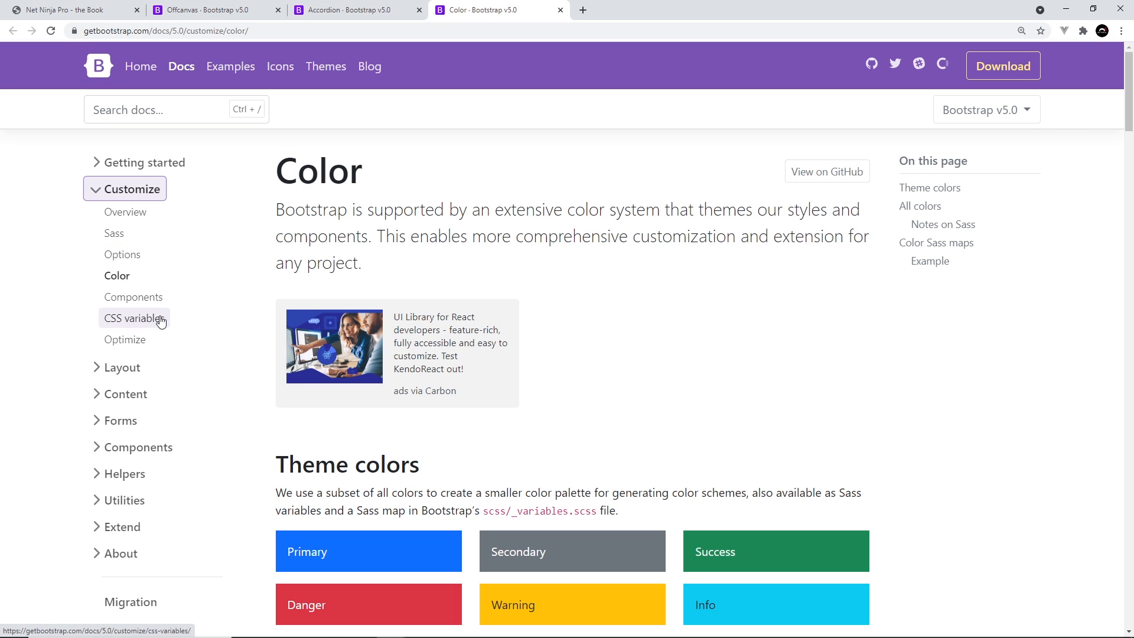
Step: Collapse the Customize section in the docs sidebar navigation
left_click(130, 189)
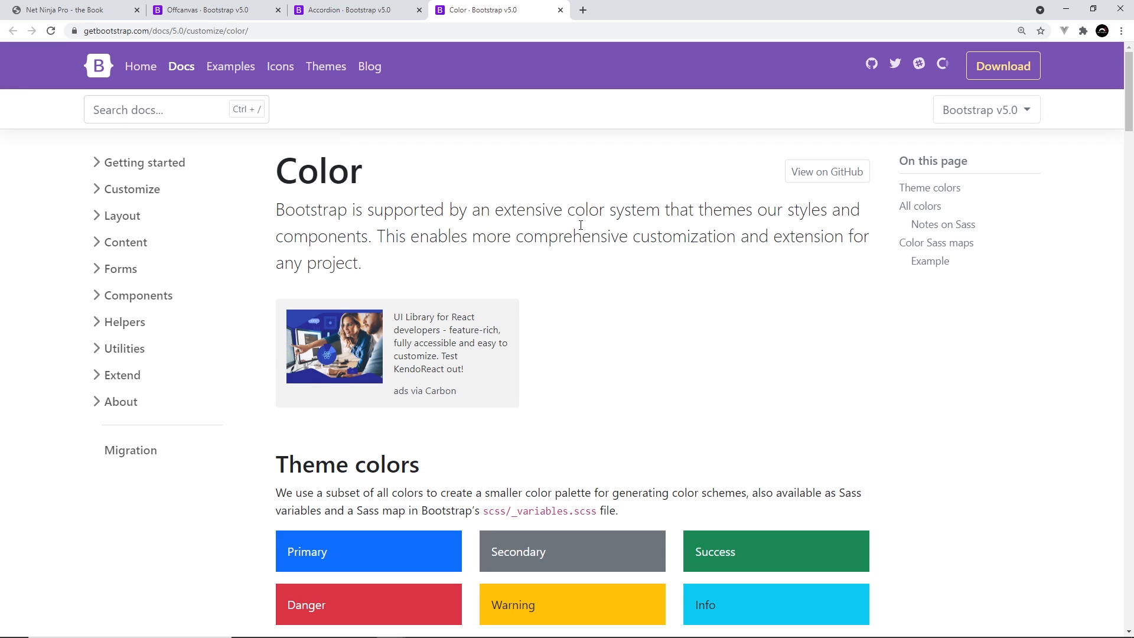
mouse_move(591, 226)
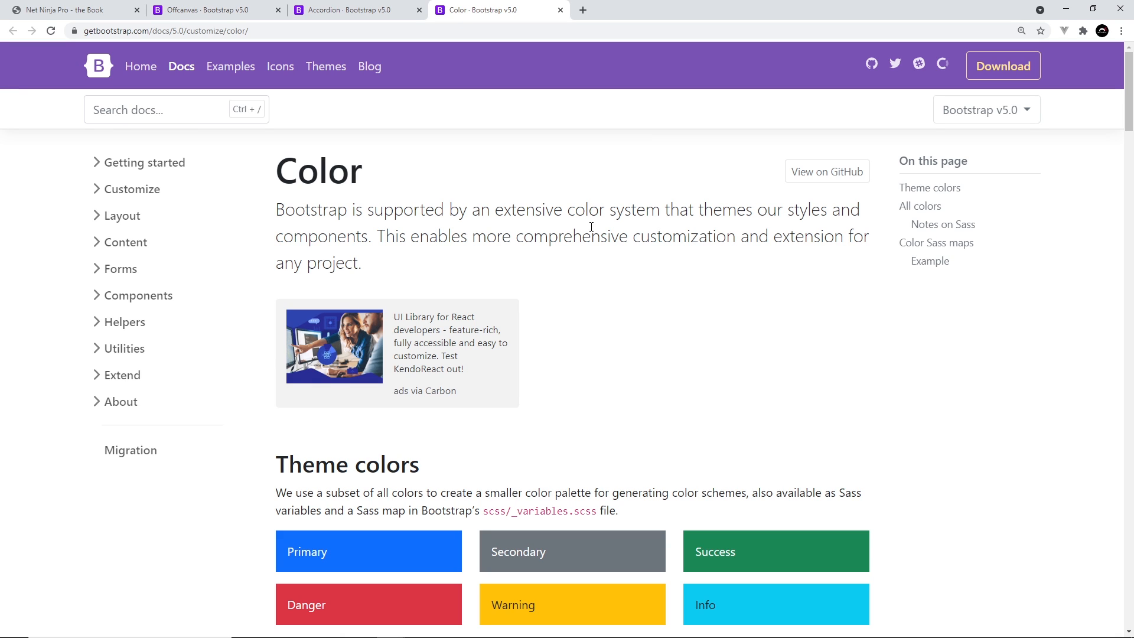
mouse_move(1007, 258)
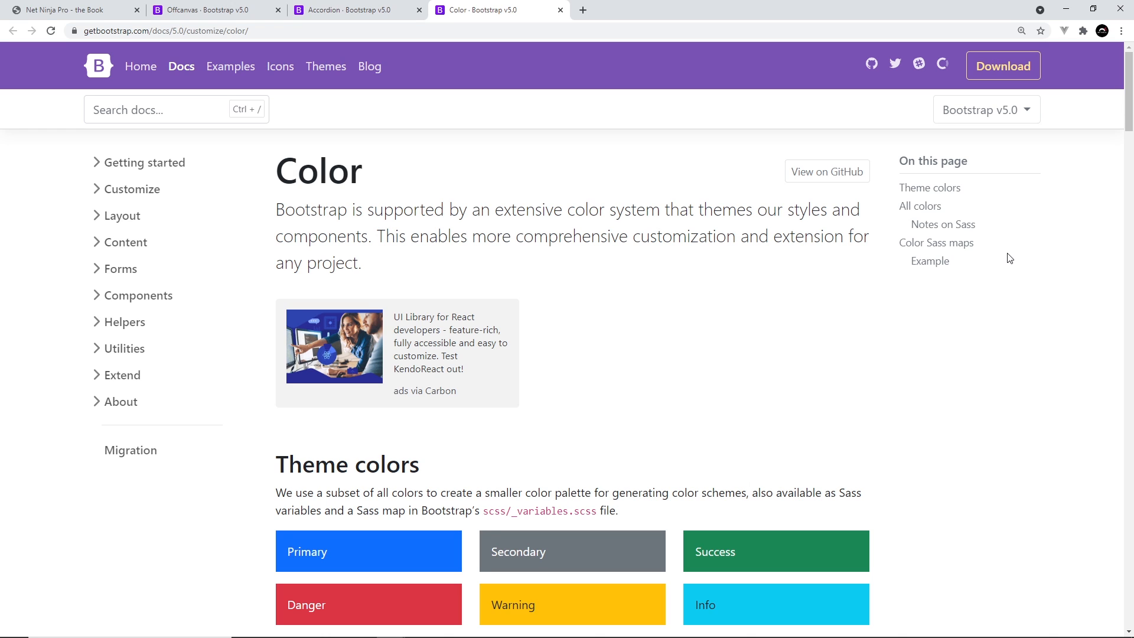
mouse_move(747, 237)
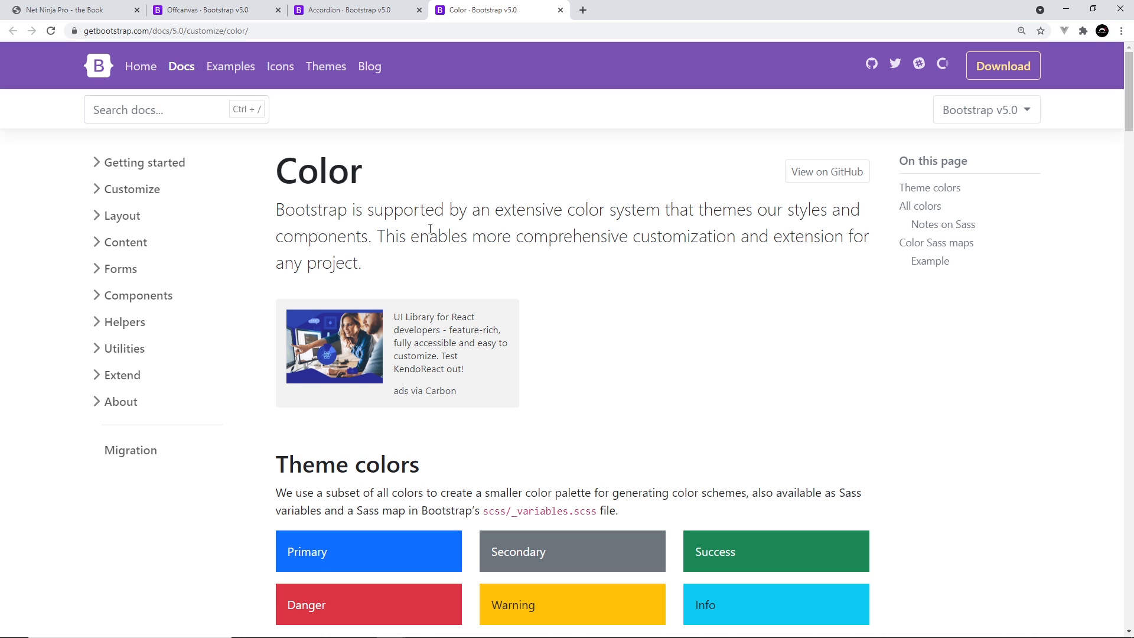
scroll("down", 3)
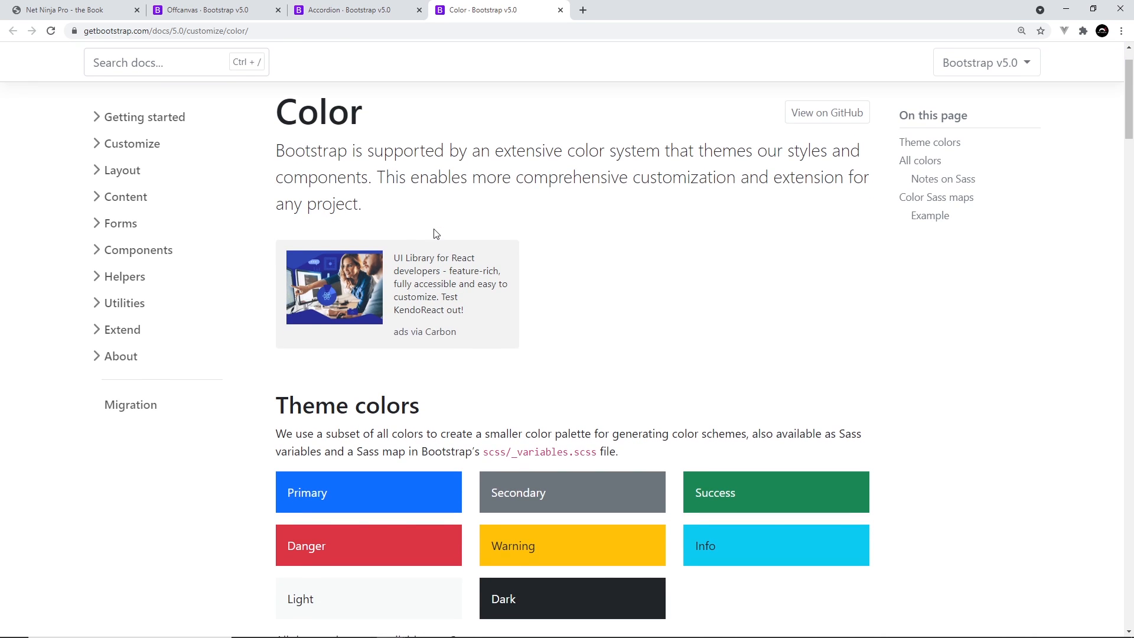
scroll("down", 3)
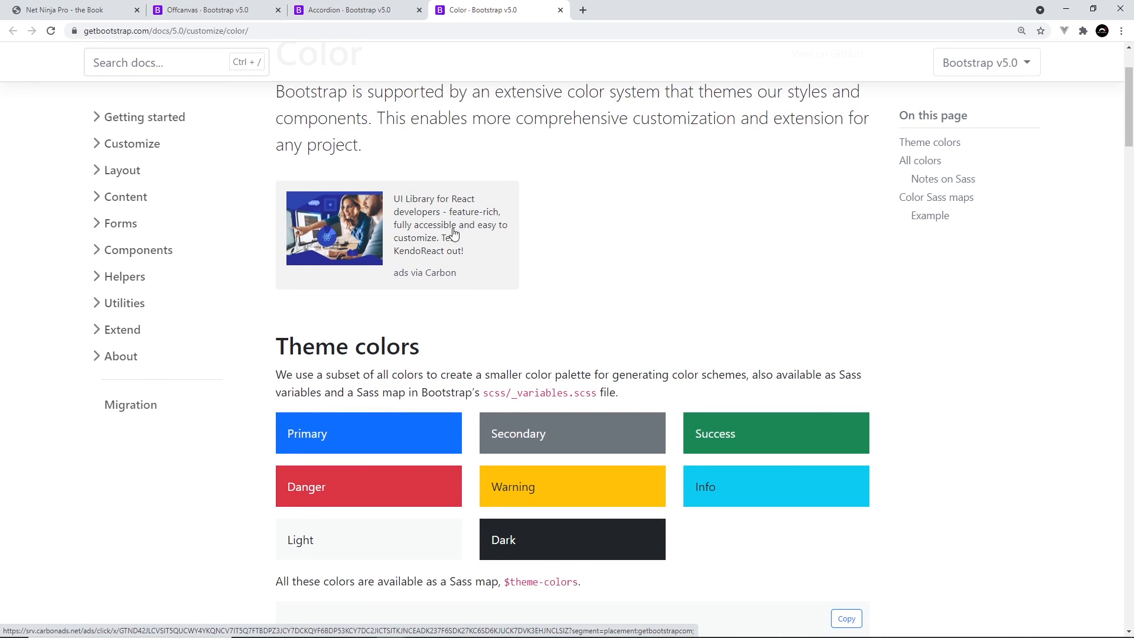